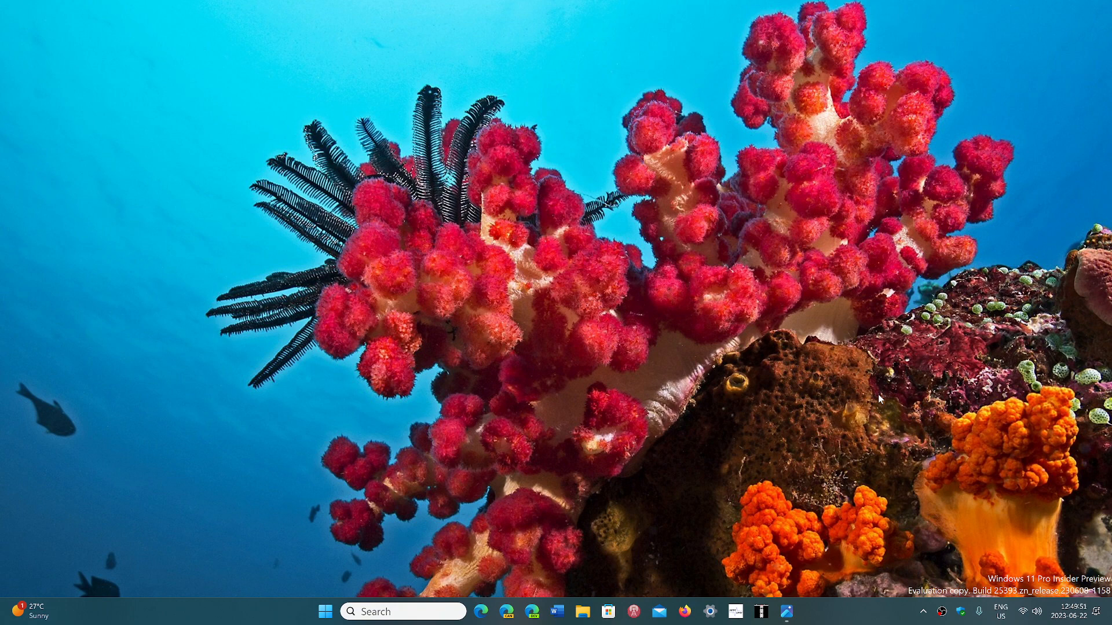
pyautogui.moveTo(779, 605)
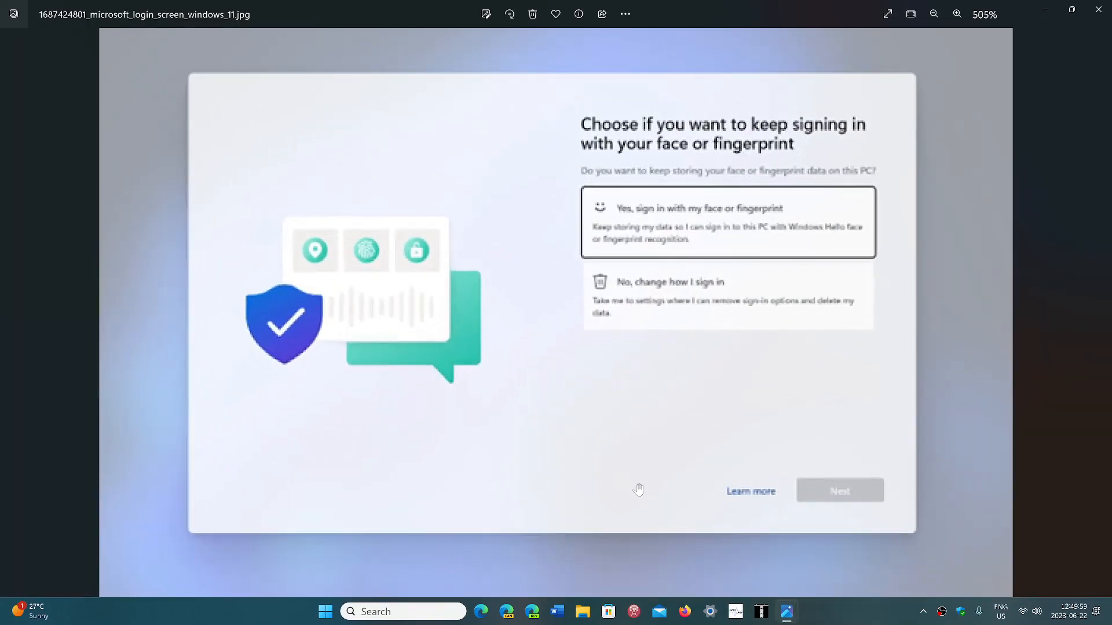
pyautogui.moveTo(941, 375)
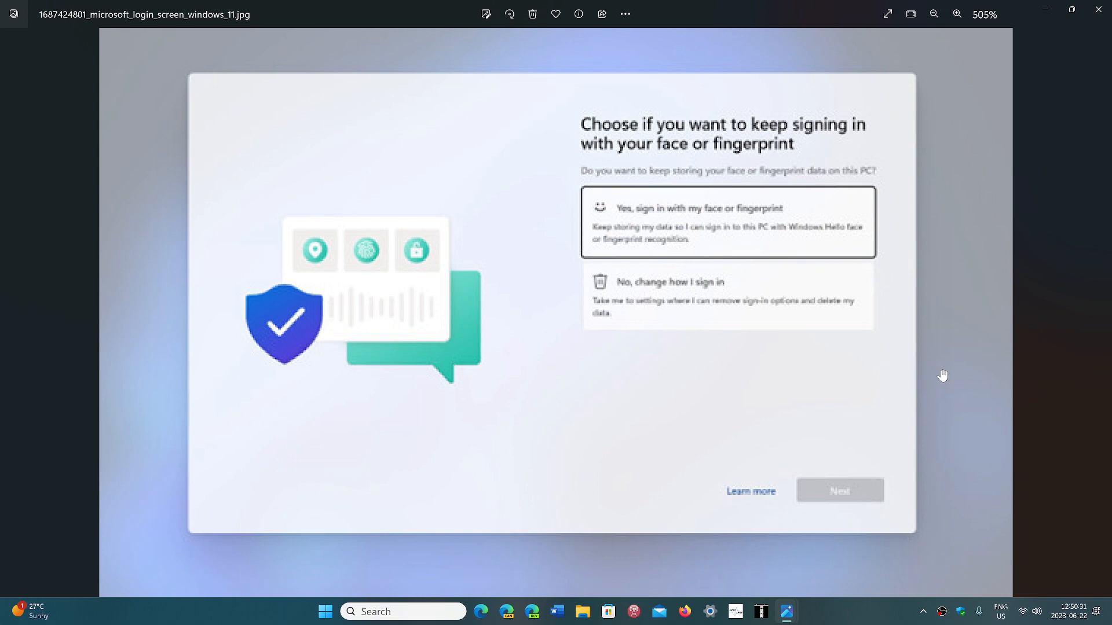
pyautogui.moveTo(831, 381)
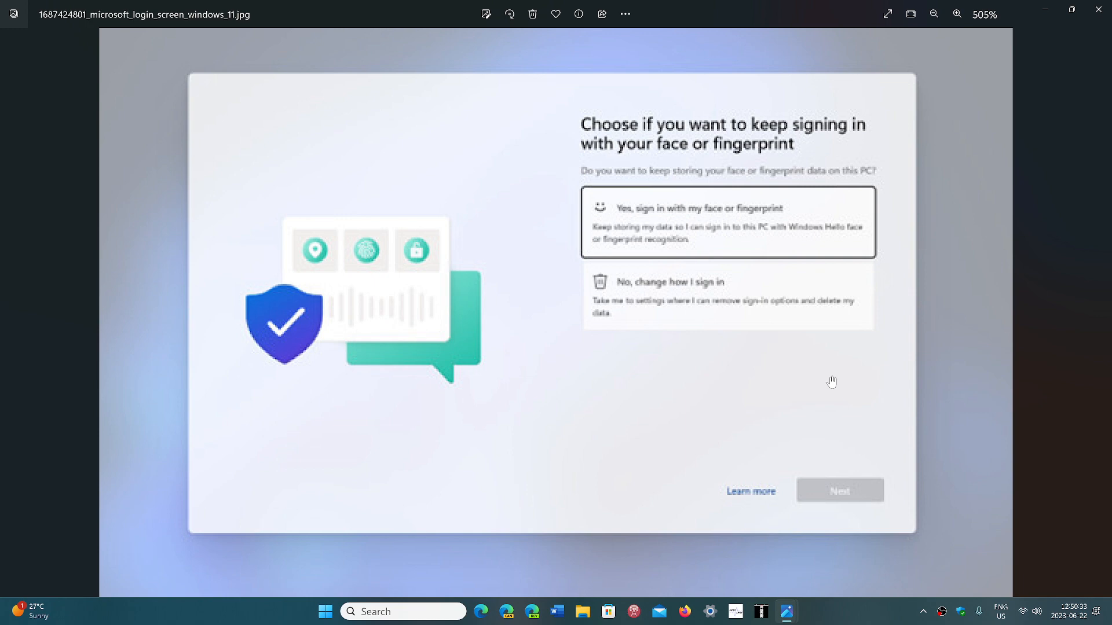
pyautogui.moveTo(919, 266)
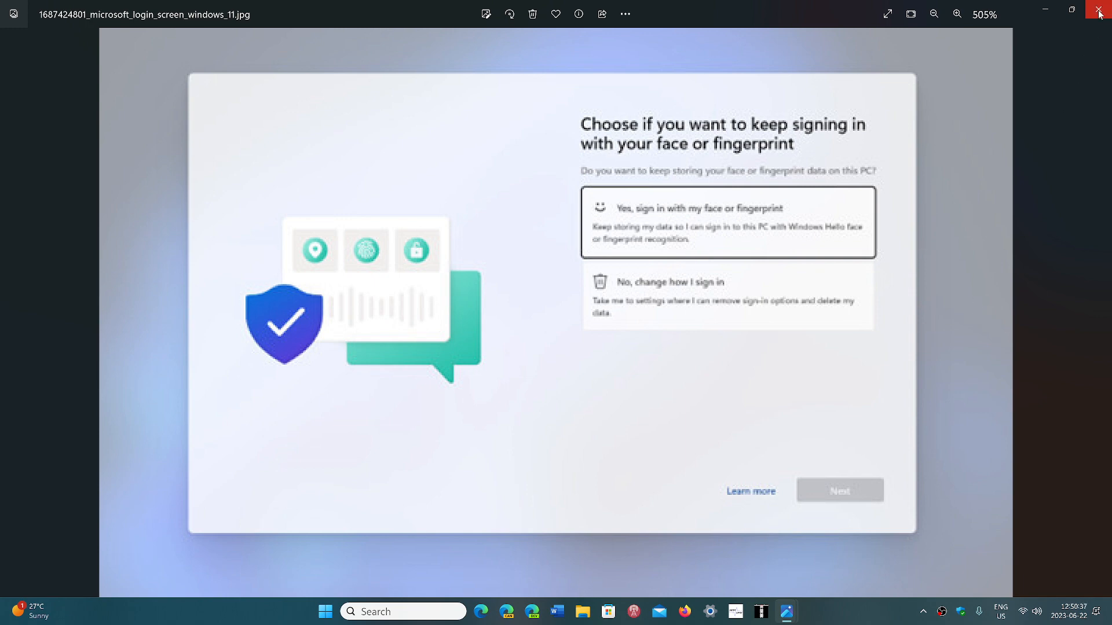
pyautogui.moveTo(1100, 14)
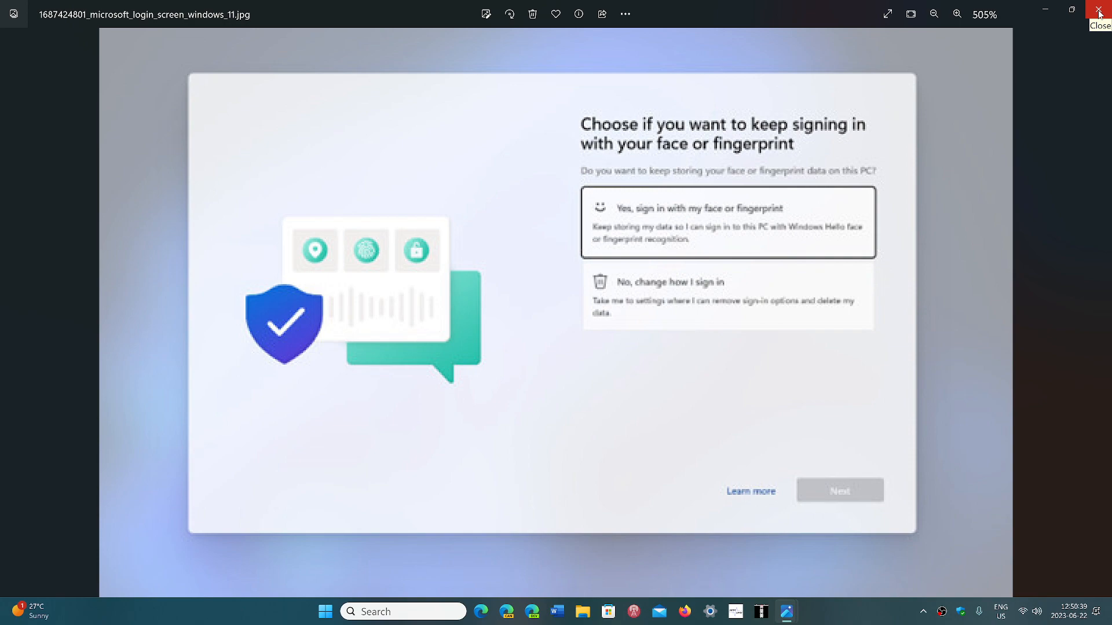
# Close the Windows 11 sign-in screenshot, revealing the Windows 10 version behind it
pyautogui.click(1100, 13)
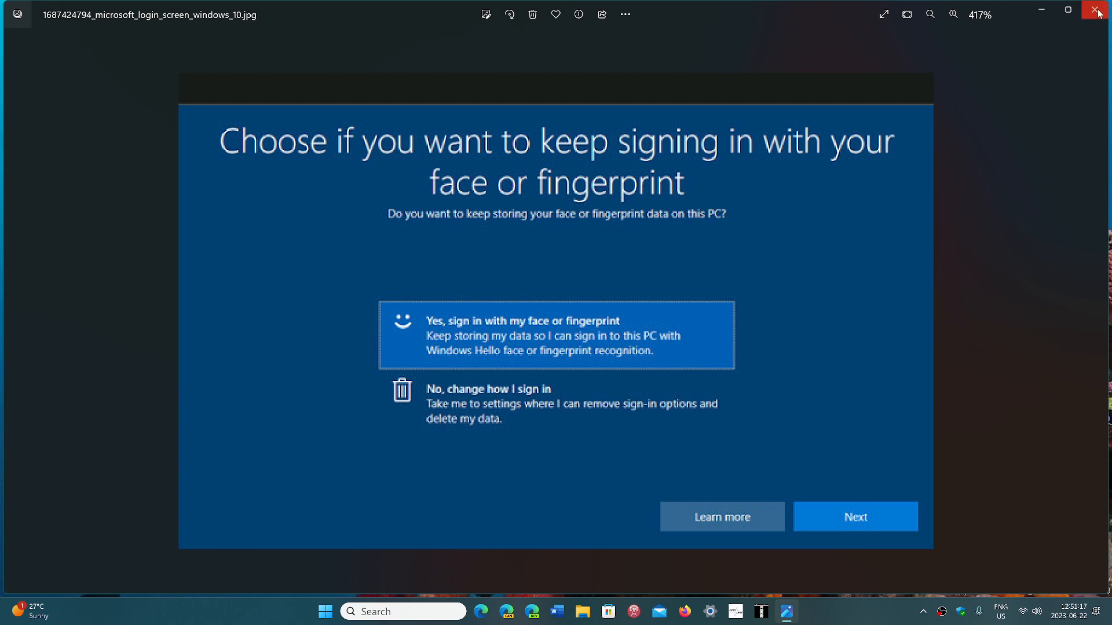
# Close the Windows 10 sign-in screenshot, leaving only the desktop visible
pyautogui.click(1097, 12)
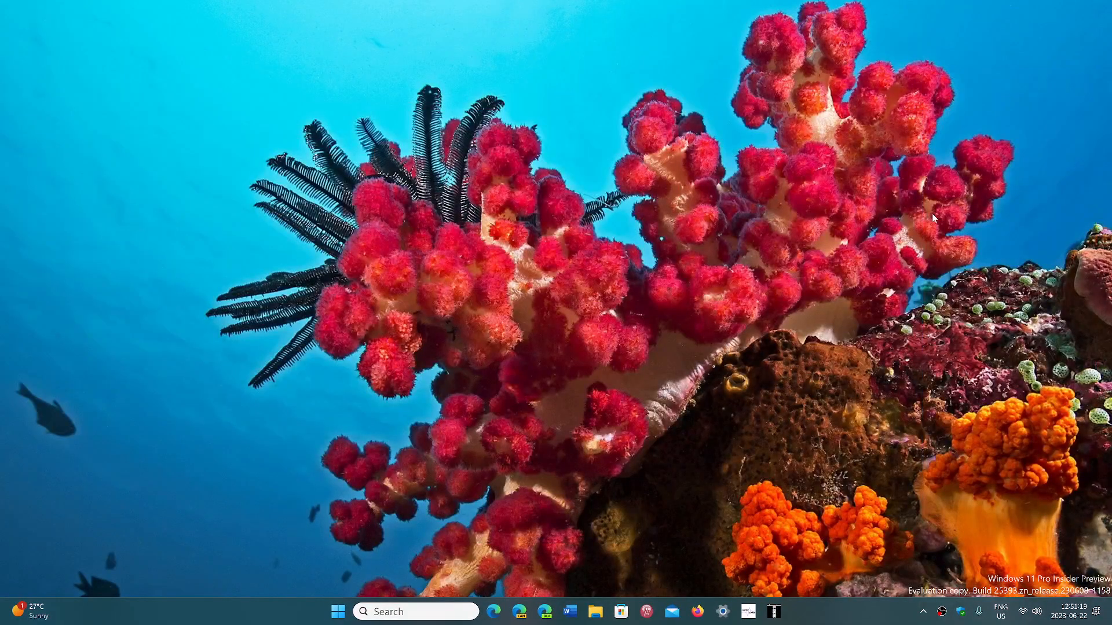